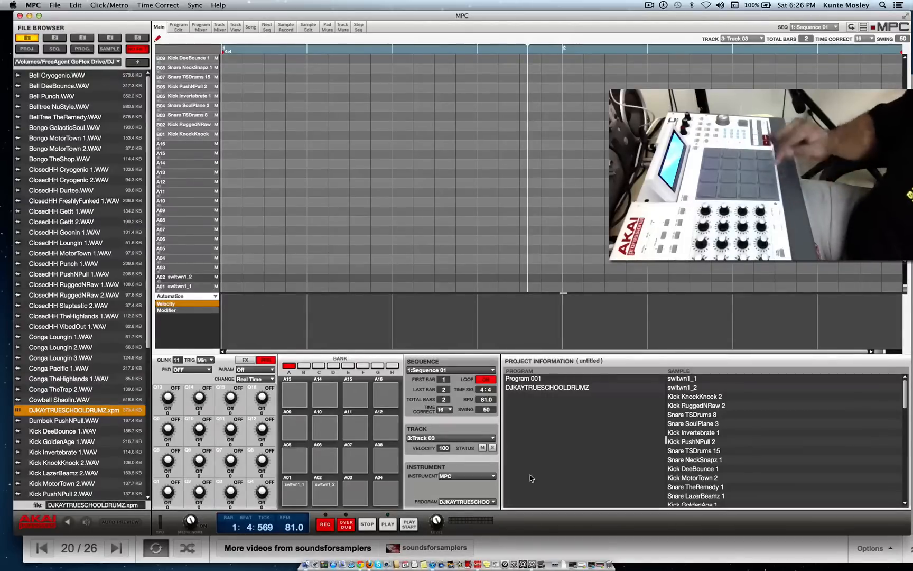
Select pad A01 and load its swtwn1_1 sample in the Sample Edit waveform view.
left_click(293, 493)
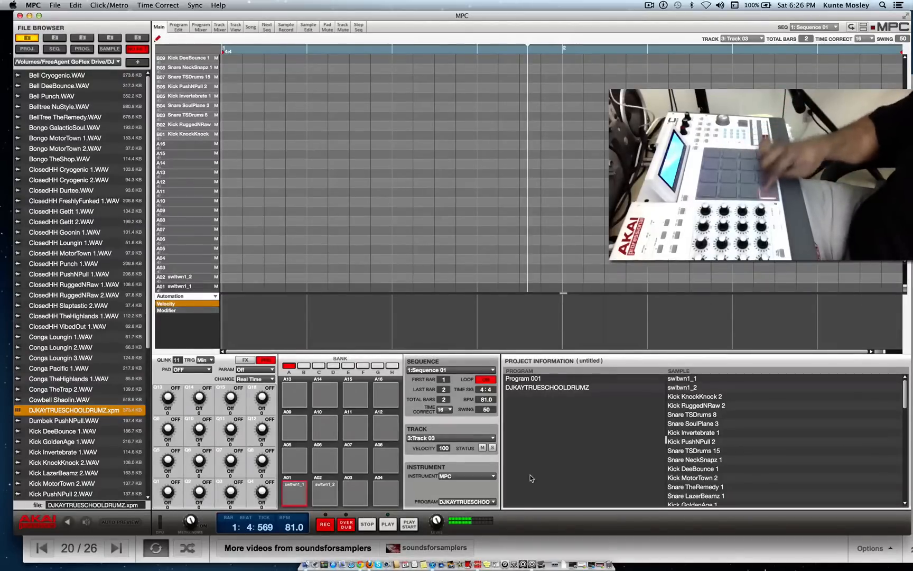
left_click(308, 27)
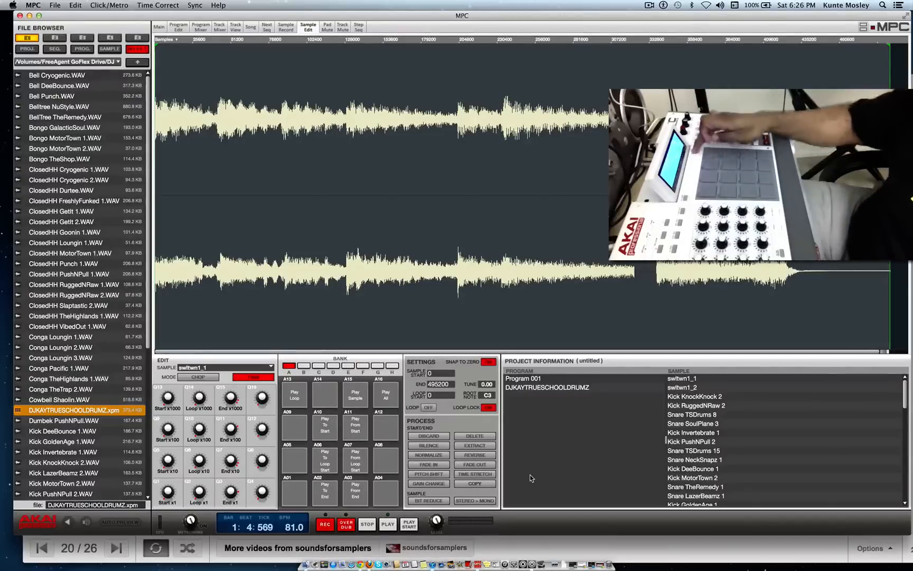
Open Process Sample and preview Discard, Silence, Extract, Reverse, Fade In and Pitch Shift.
left_click(474, 435)
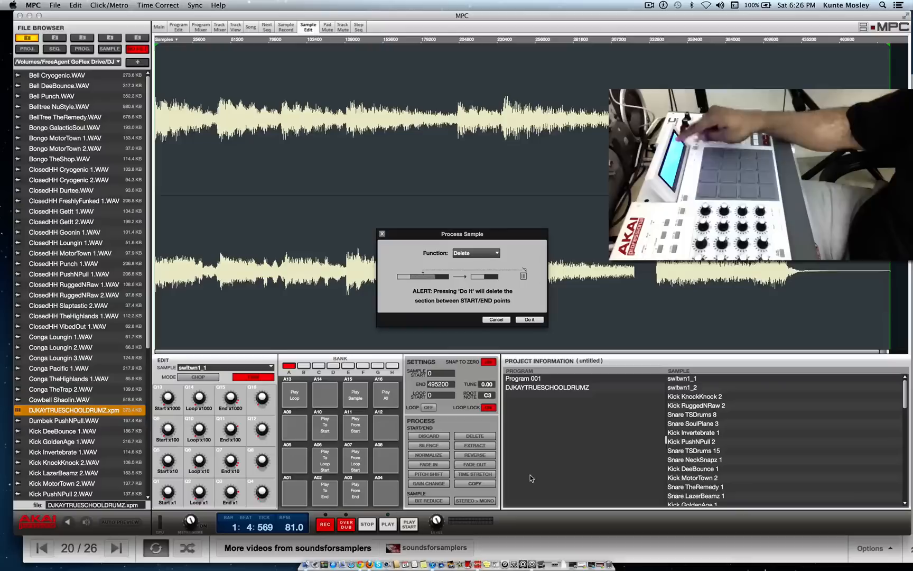
left_click(474, 253)
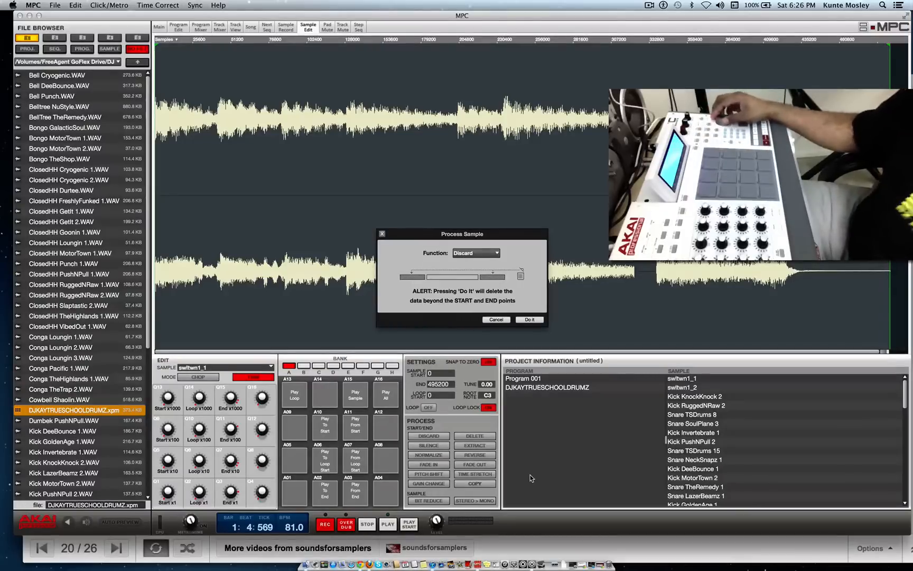
left_click(475, 252)
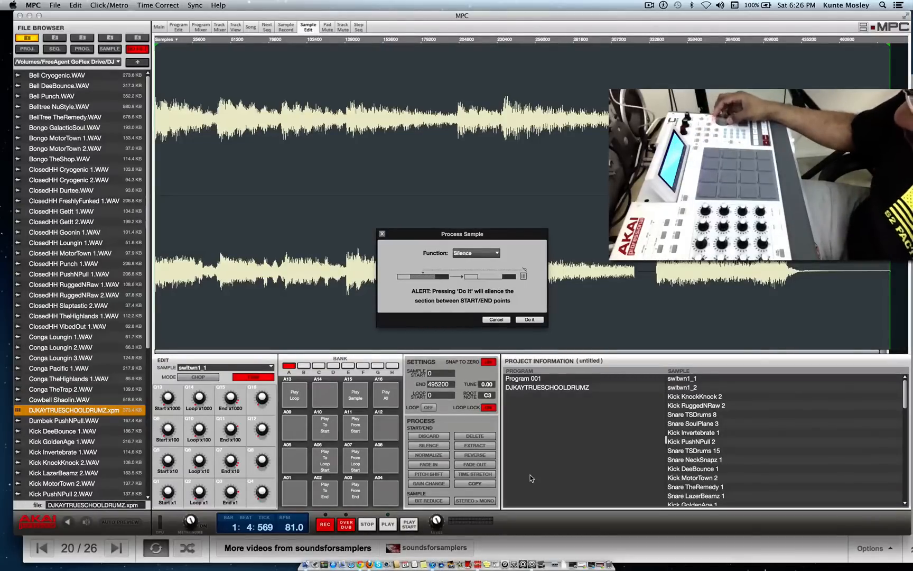
left_click(474, 252)
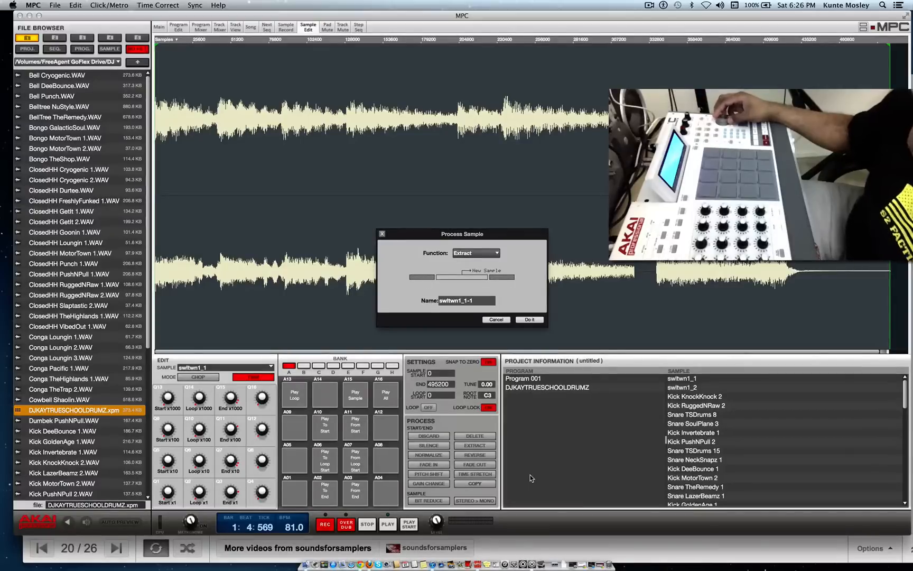
left_click(475, 253)
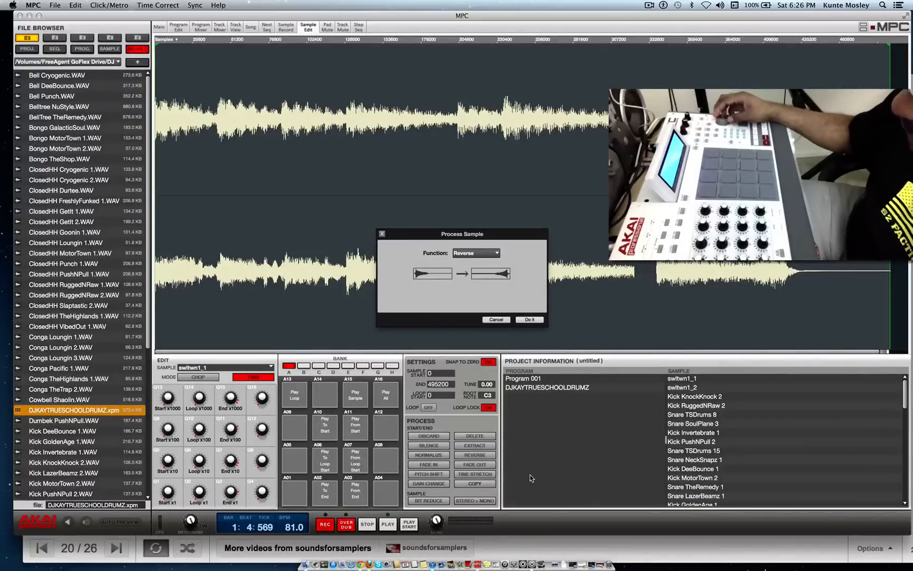
left_click(475, 253)
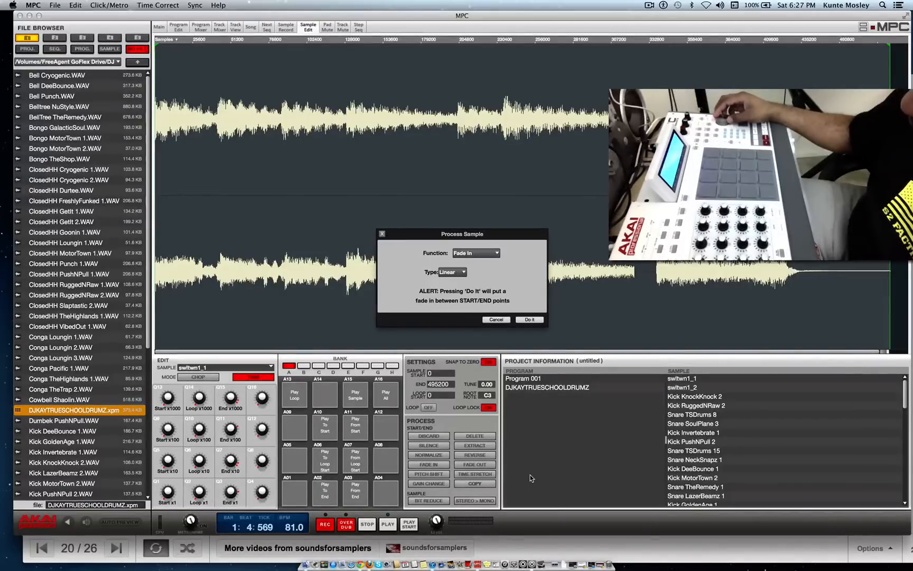
left_click(475, 253)
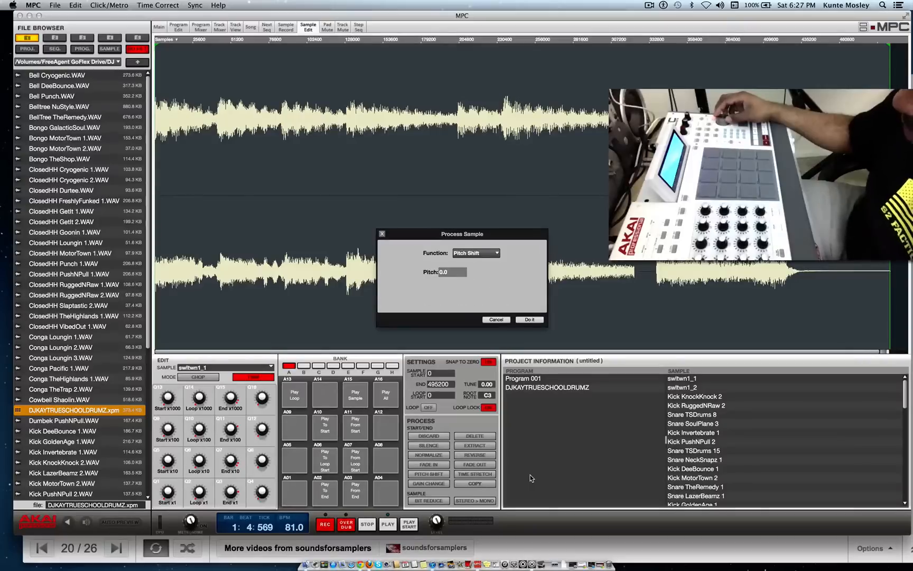
Step through Stereo Mono and Copy, choose Delete, and apply it to swtwn1_1.
left_click(475, 253)
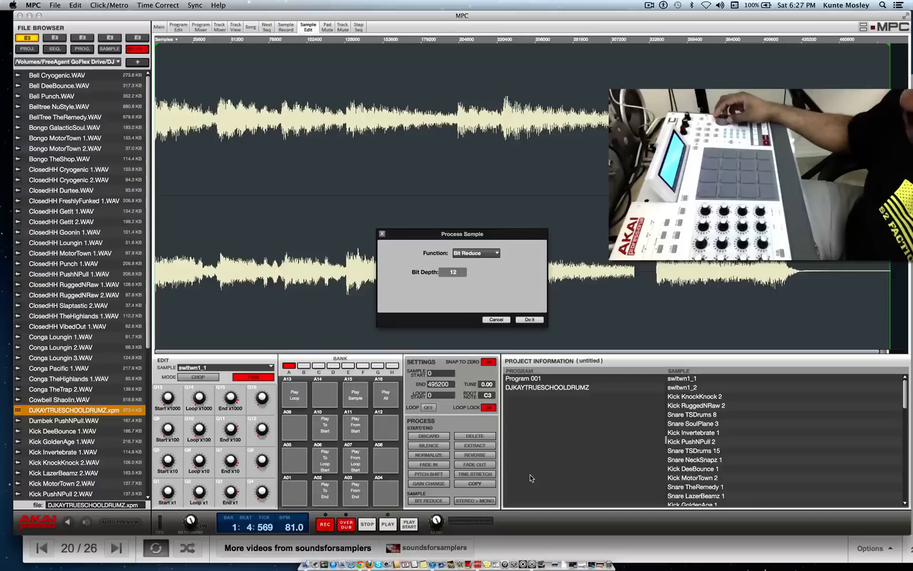
left_click(475, 252)
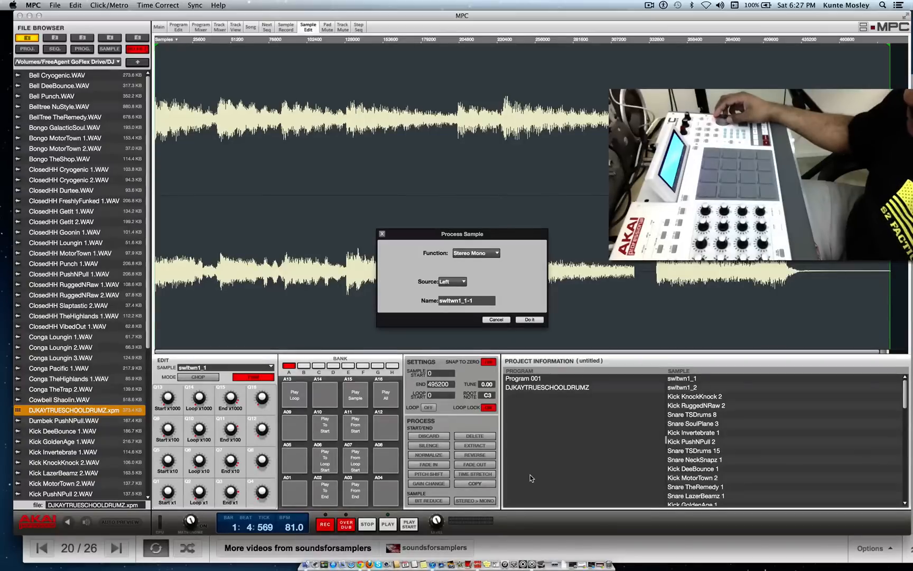
left_click(475, 253)
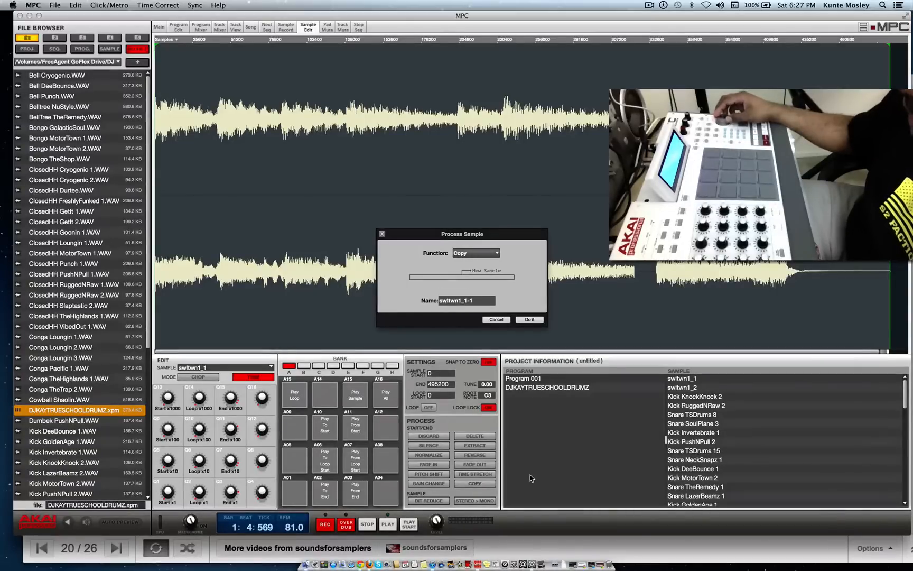
left_click(474, 252)
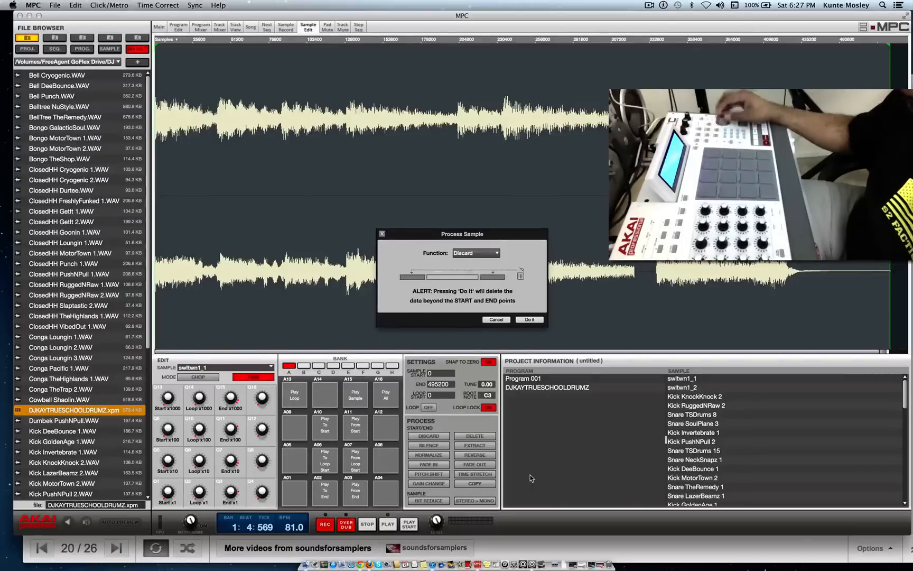
left_click(474, 253)
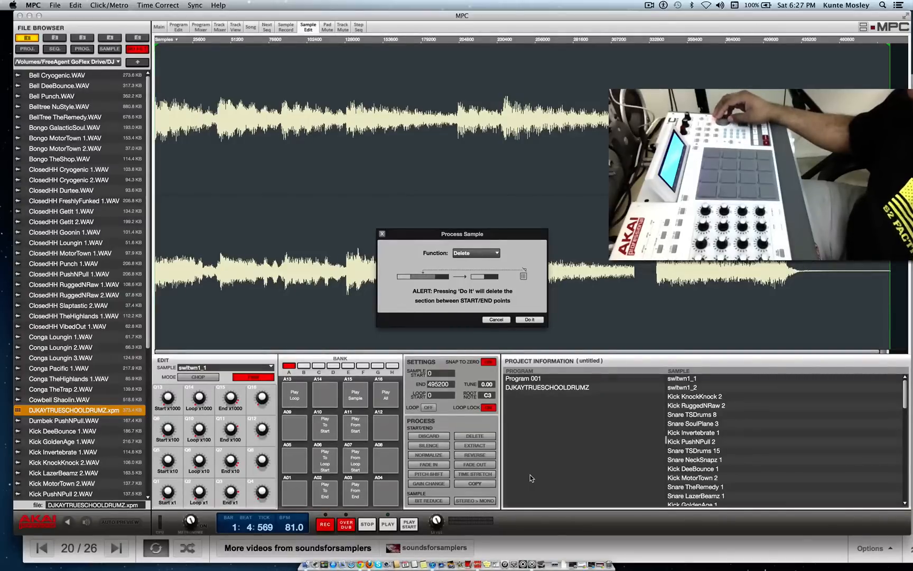
left_click(527, 319)
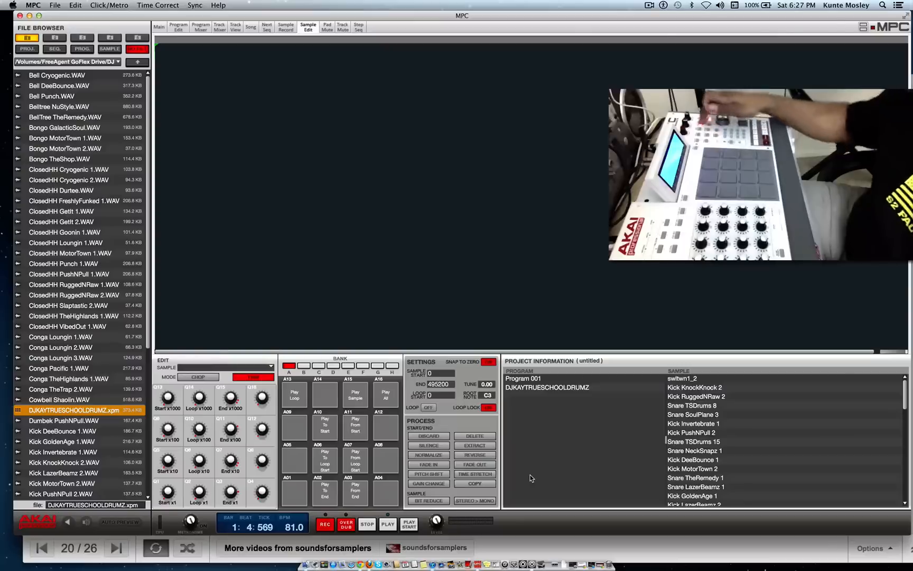
left_click(159, 27)
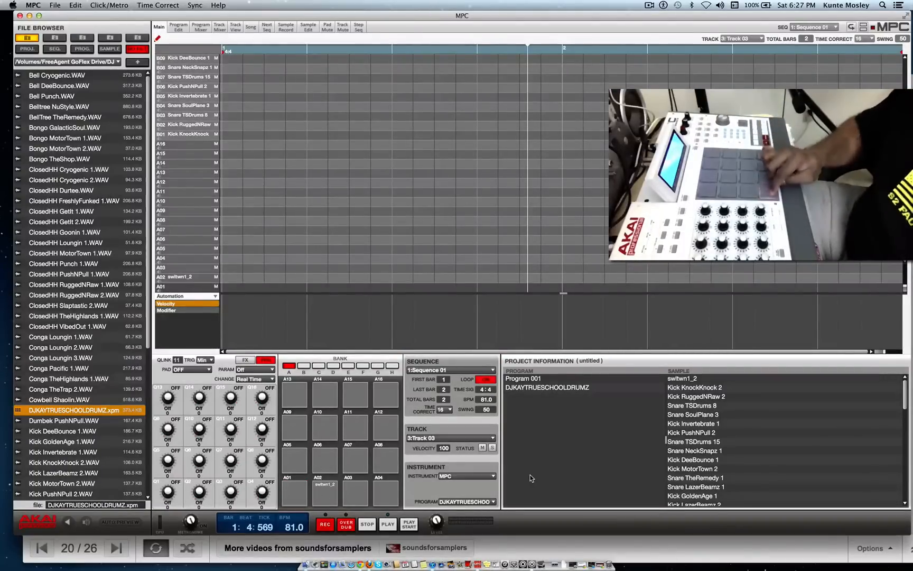
left_click(325, 492)
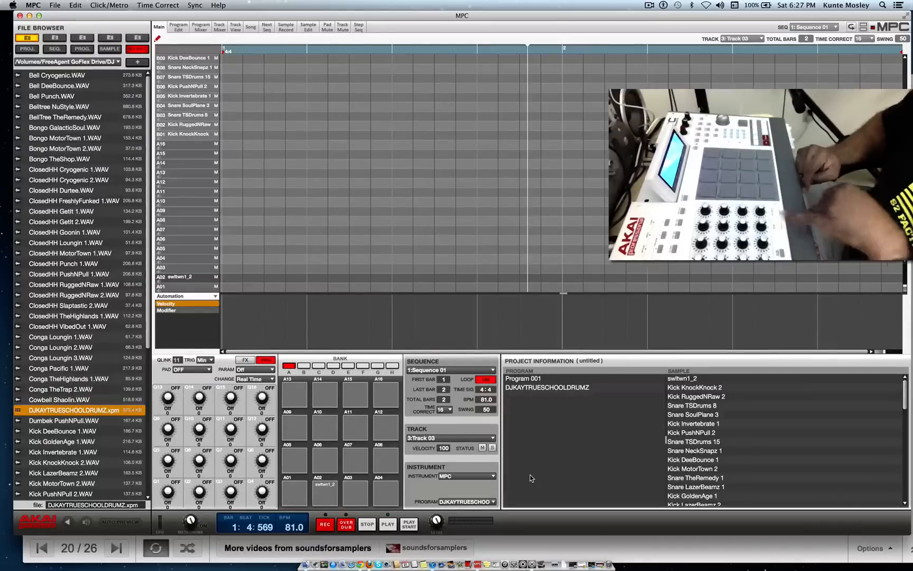
left_click(325, 493)
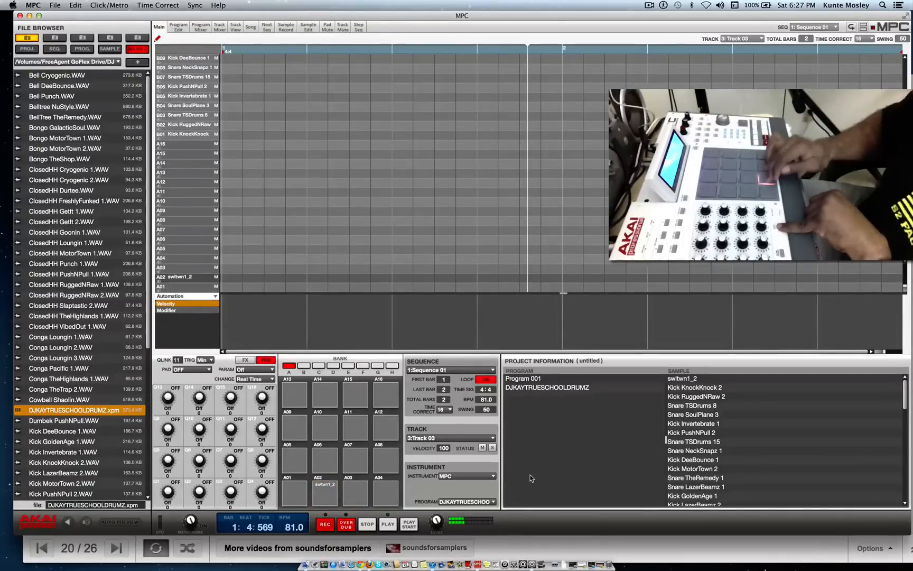
left_click(324, 492)
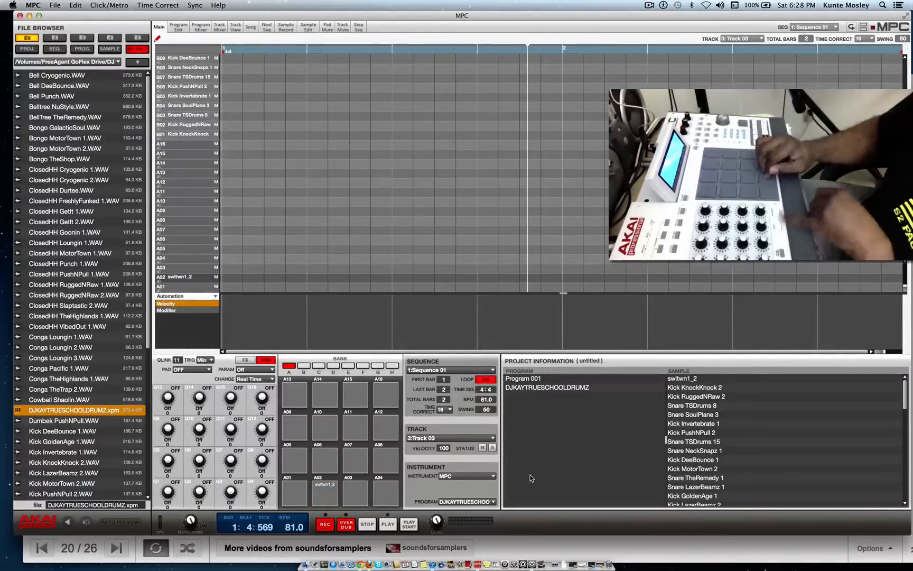
left_click(308, 27)
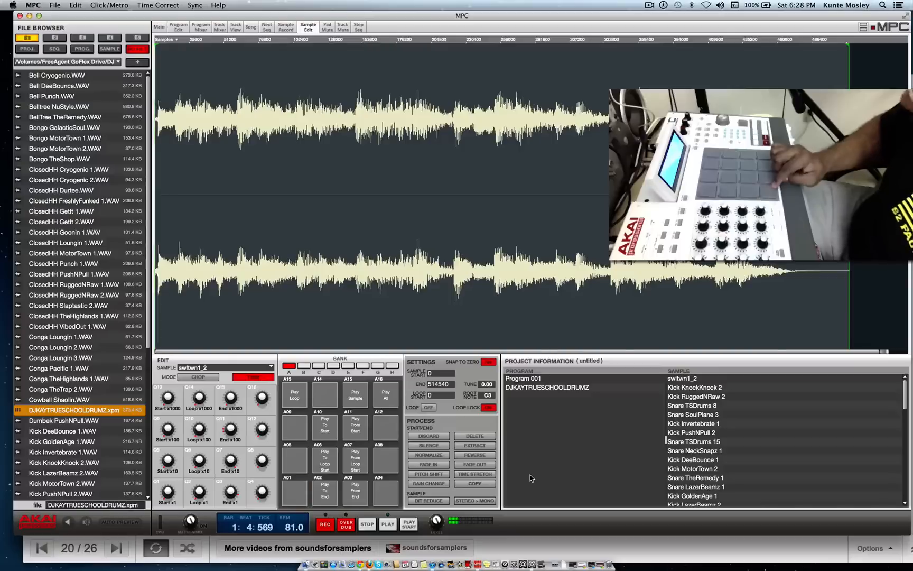
Apply Process Delete to swltwn1_2 and return to the main sequence view.
left_click(473, 435)
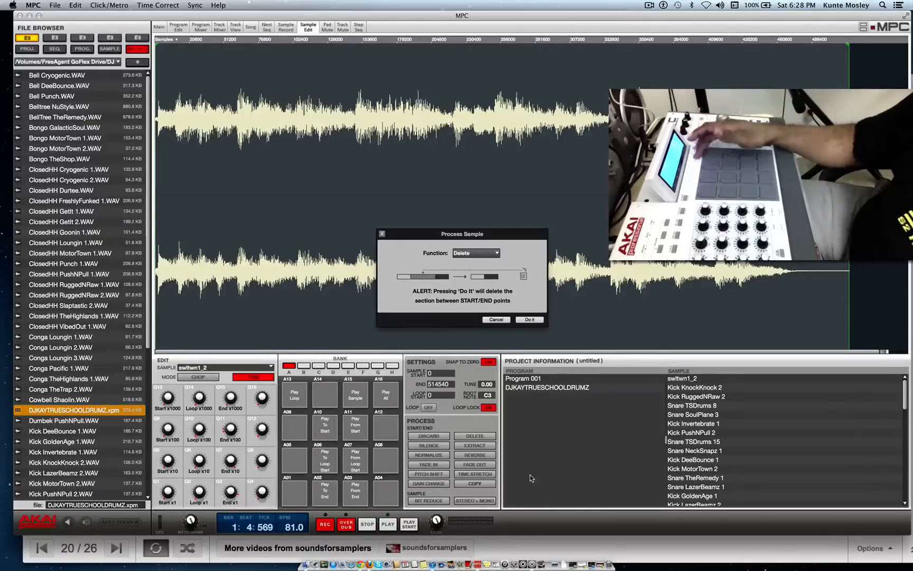
left_click(527, 319)
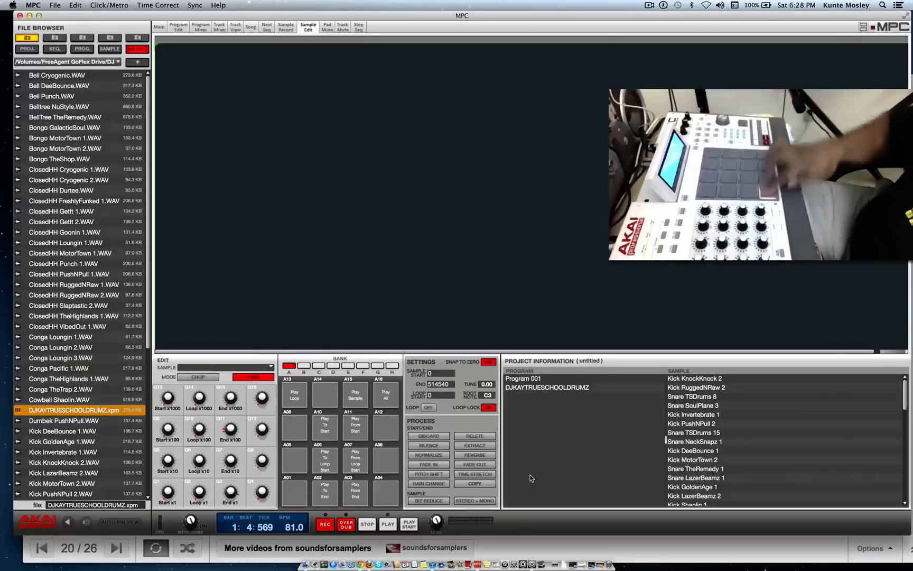
left_click(324, 489)
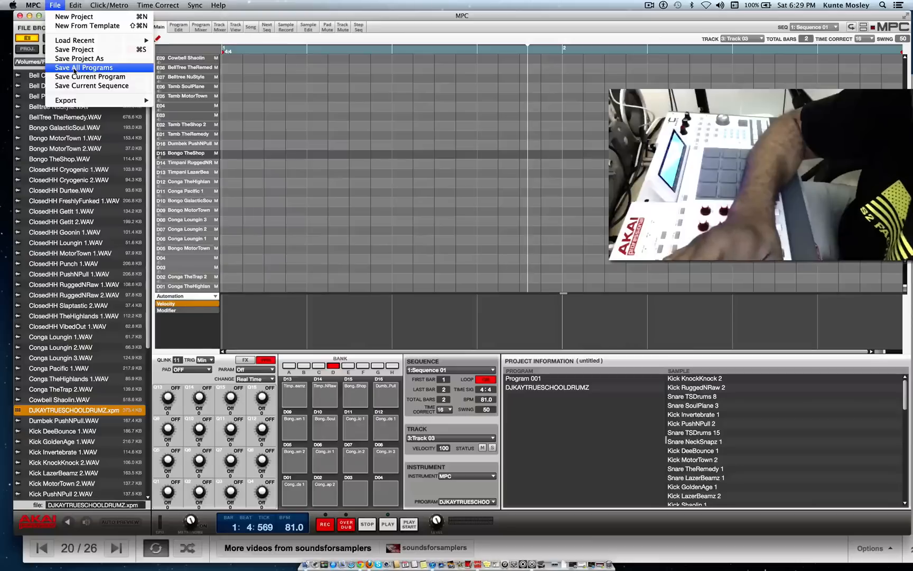
mouse_move(90, 76)
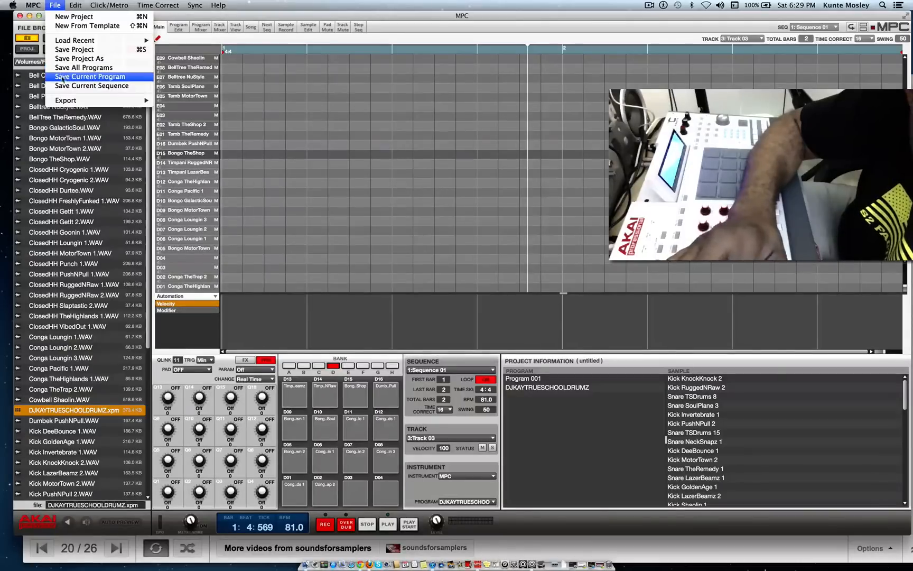
Save the current program over the existing DJKAYTRUESCHOOLDRUMZ.xpm, confirming the overwrite.
left_click(91, 76)
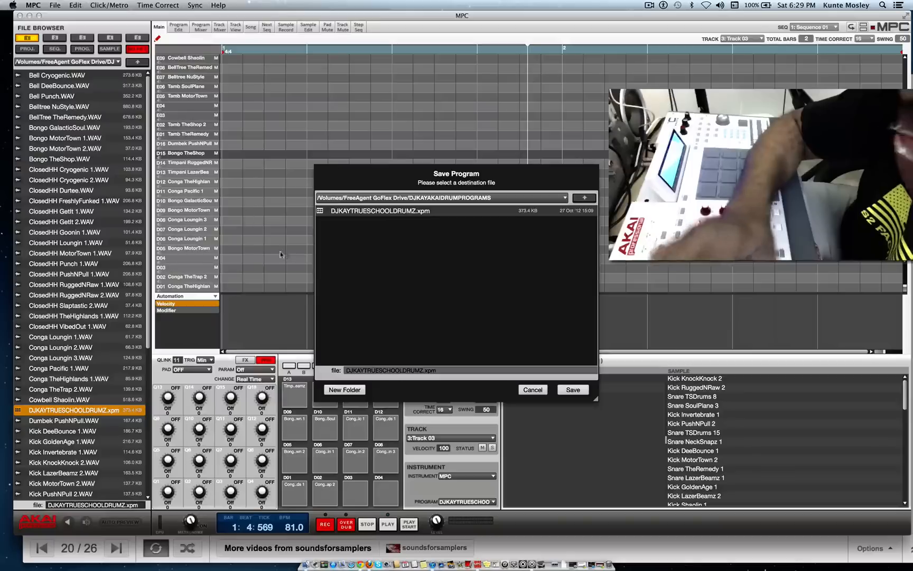
mouse_move(370, 221)
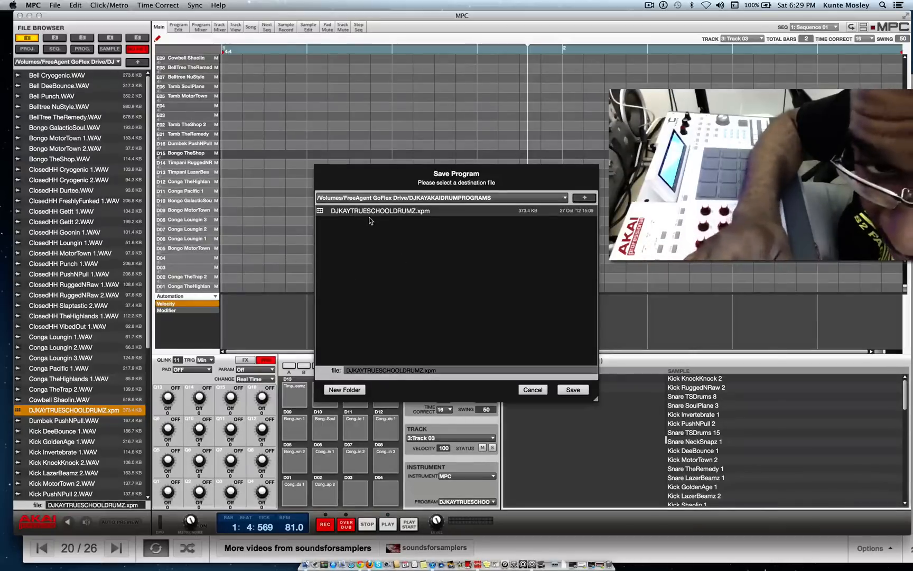
mouse_move(415, 226)
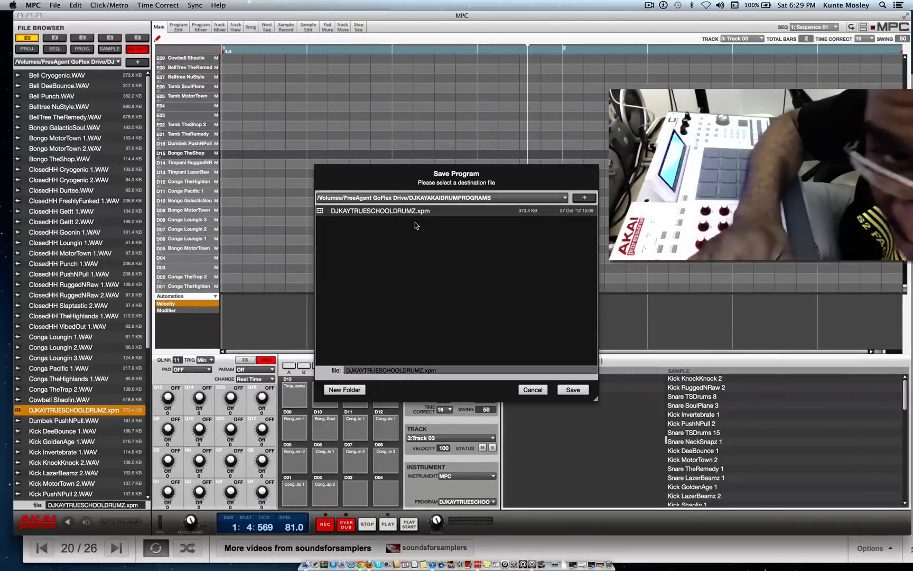
mouse_move(466, 352)
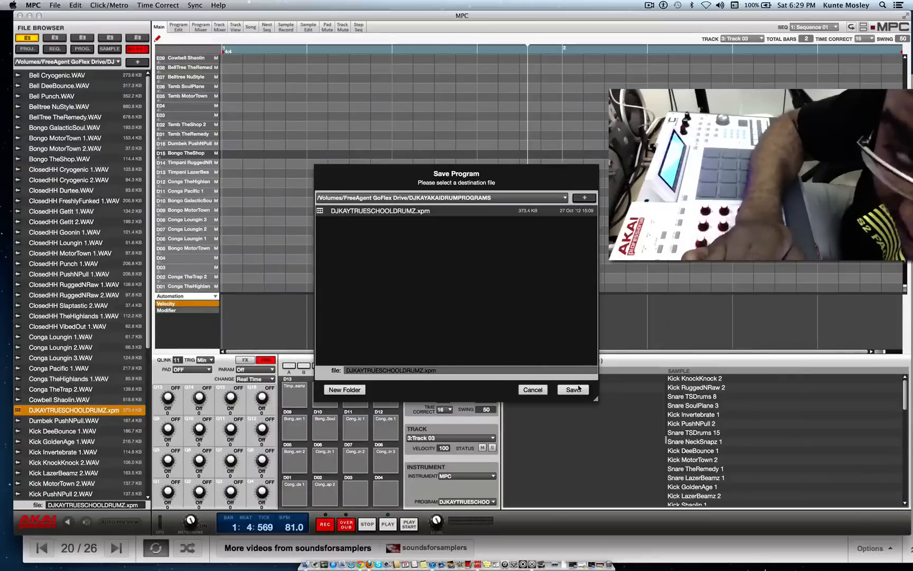
left_click(571, 389)
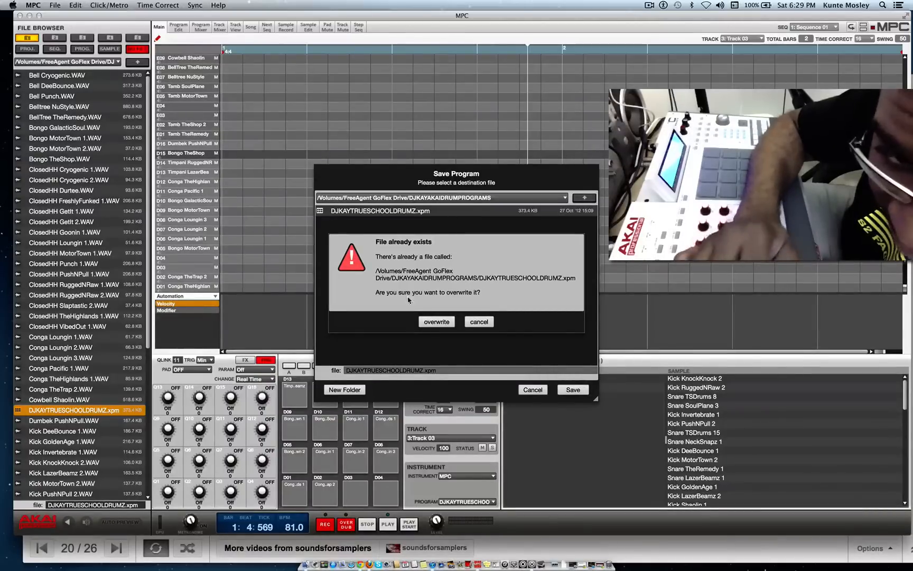
left_click(436, 321)
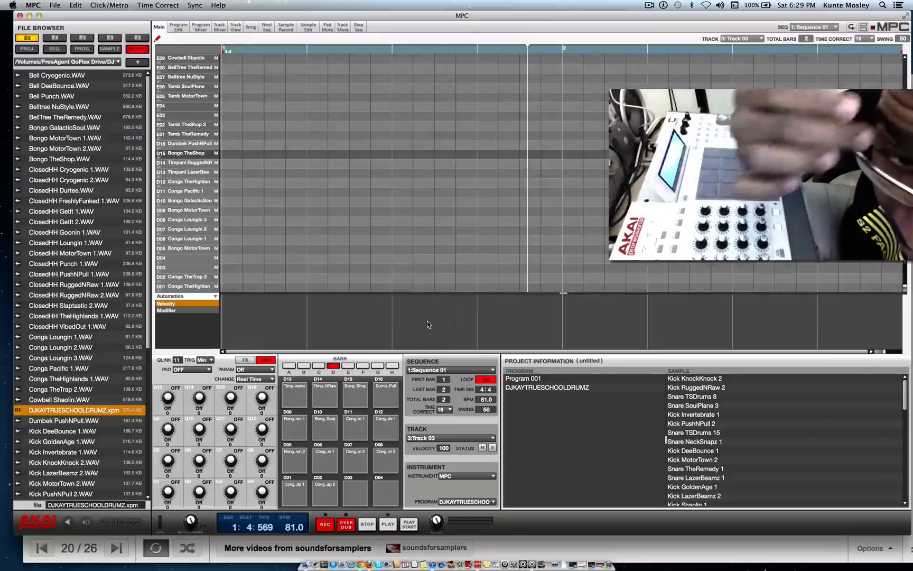
mouse_move(552, 400)
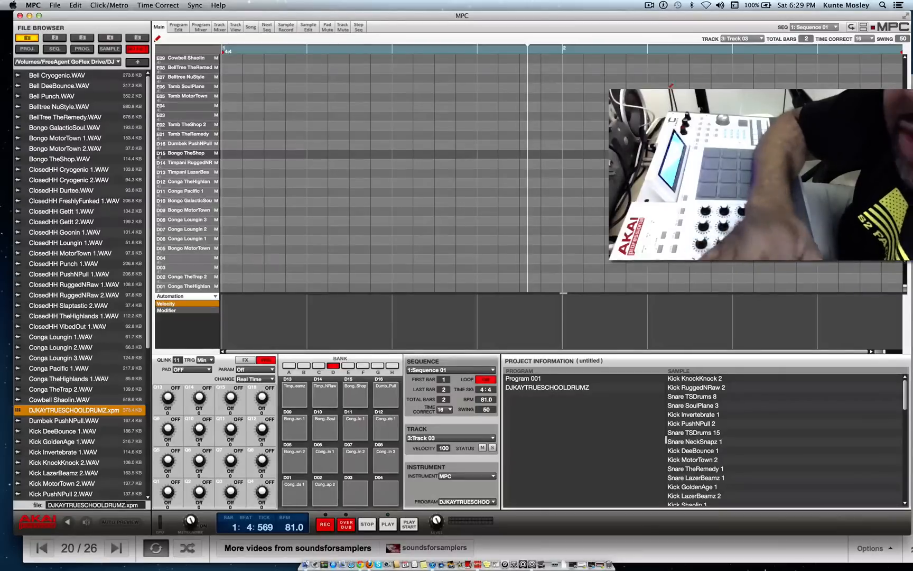
left_click(649, 5)
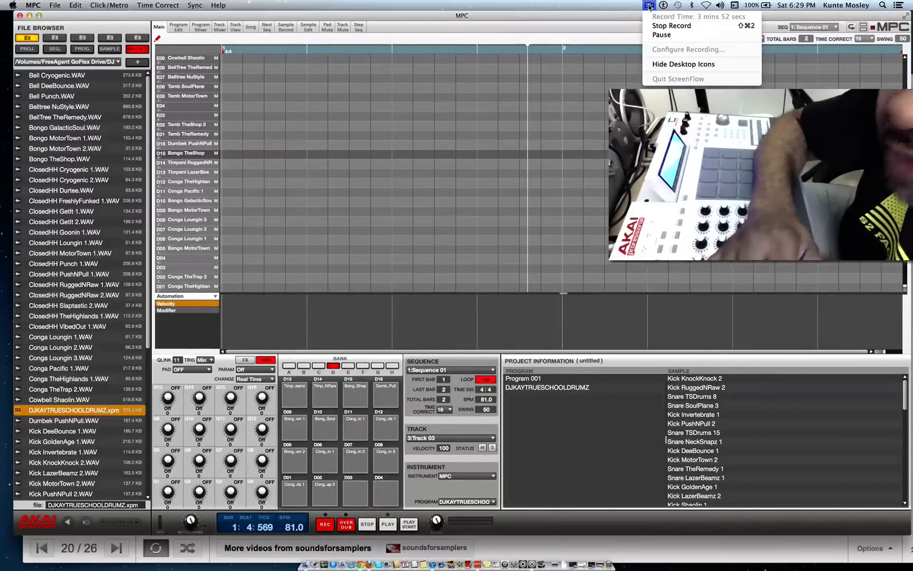
mouse_move(672, 25)
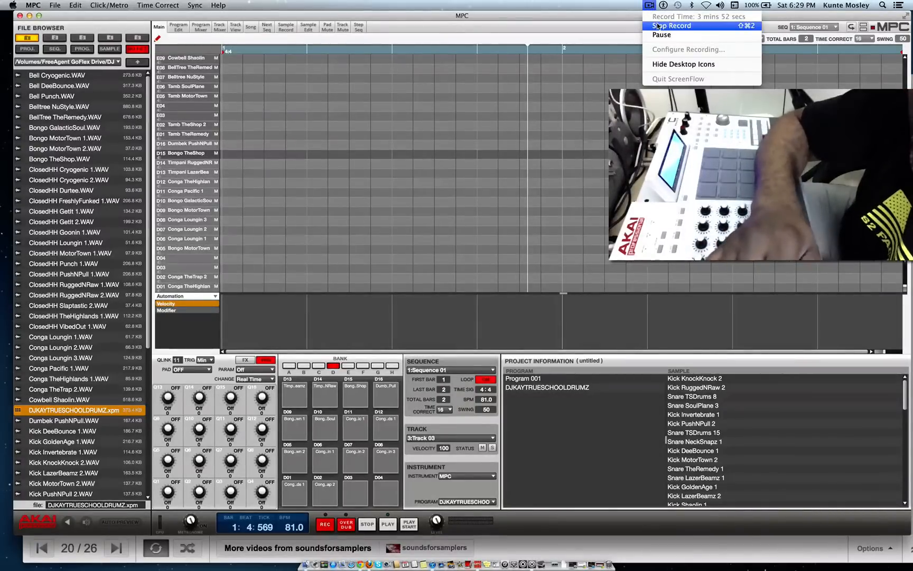